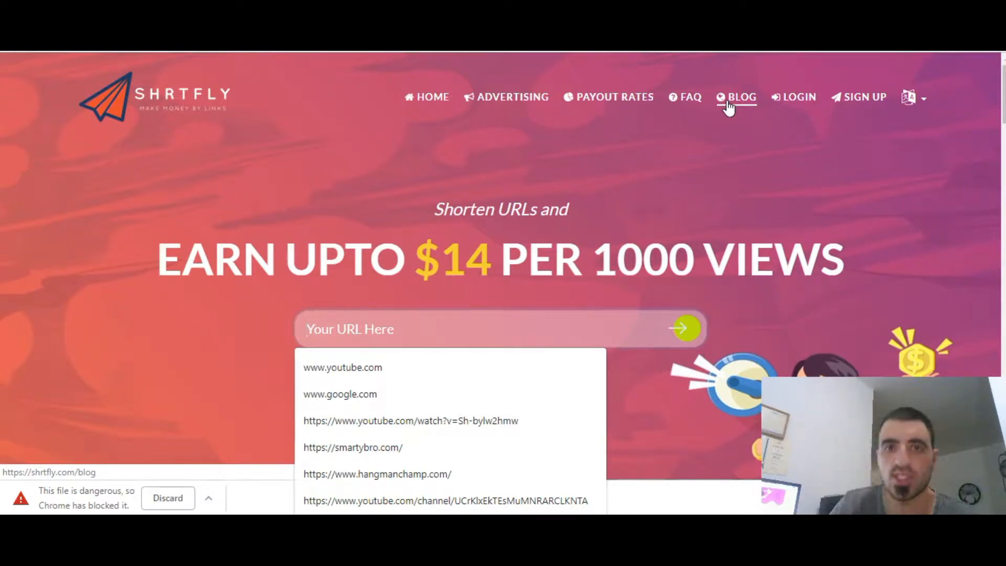
- Open the ShrtFly dashboard showing 0 views, $0.00 earnings and the Reward Program announcement
{"action": "left_click", "coordinate": [864, 97]}
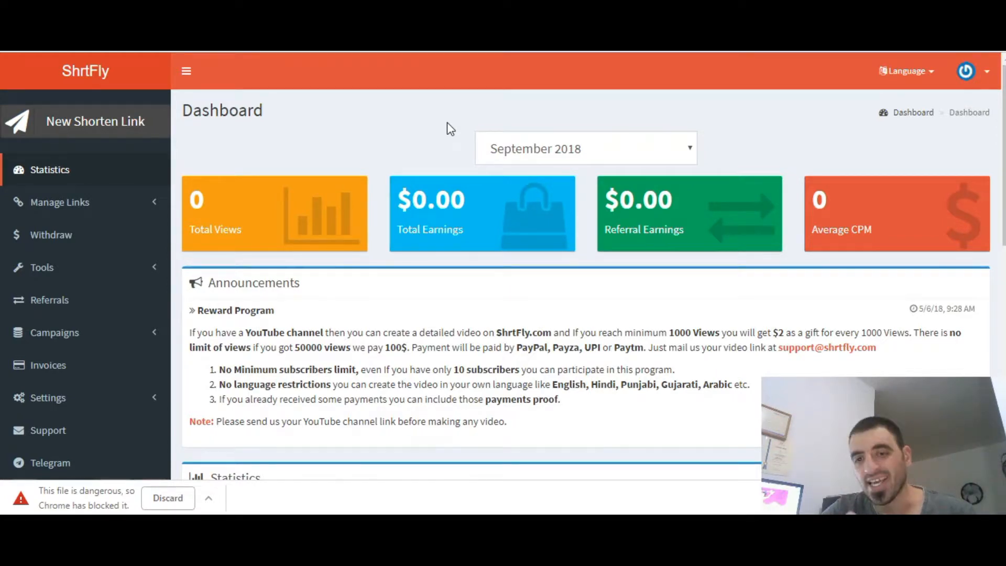
{"action": "scroll", "scroll_direction": "down", "scroll_amount": 3}
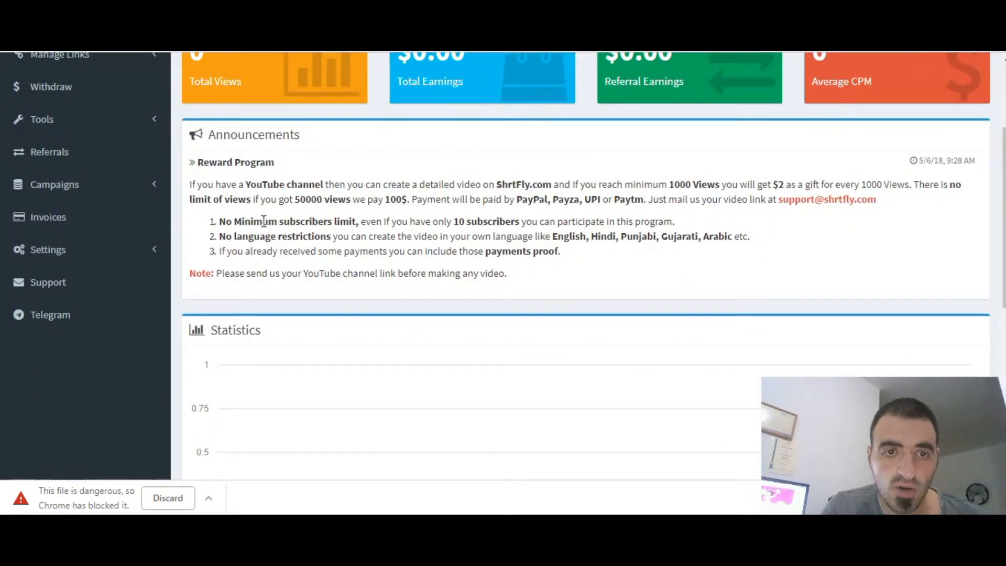